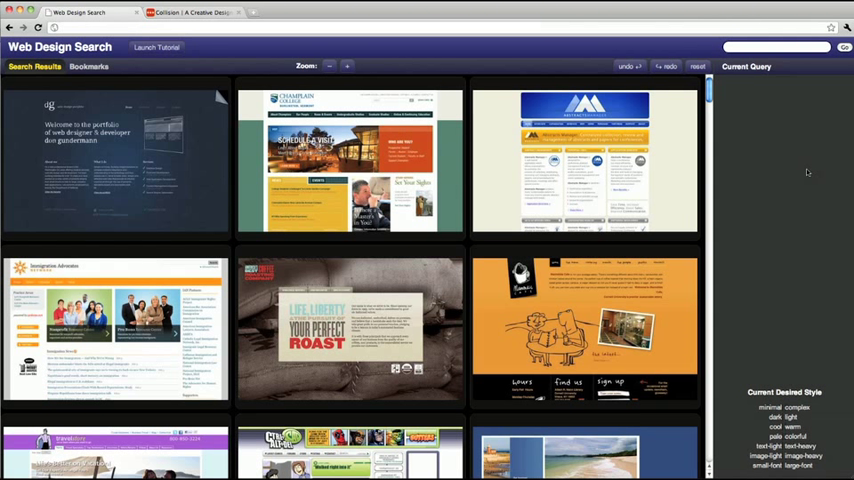
{"action": "mouse_move", "coordinate": [746, 89]}
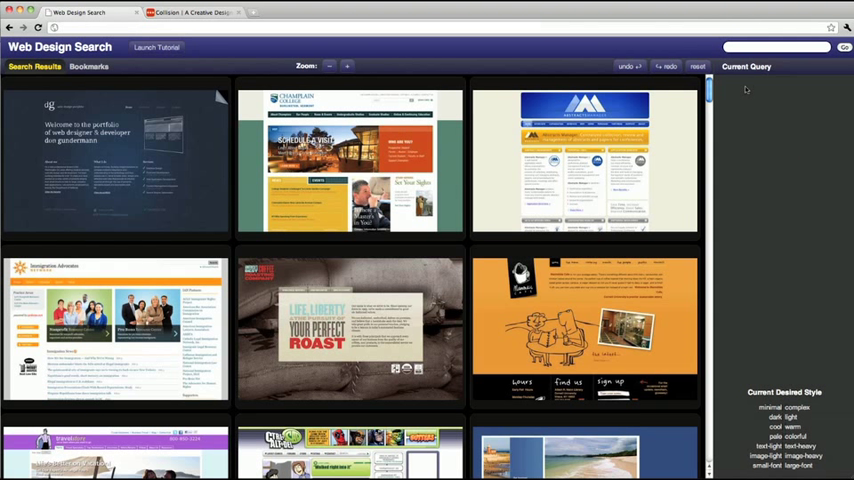
Search for the keyword 'design'.
{"action": "type", "text": "design"}
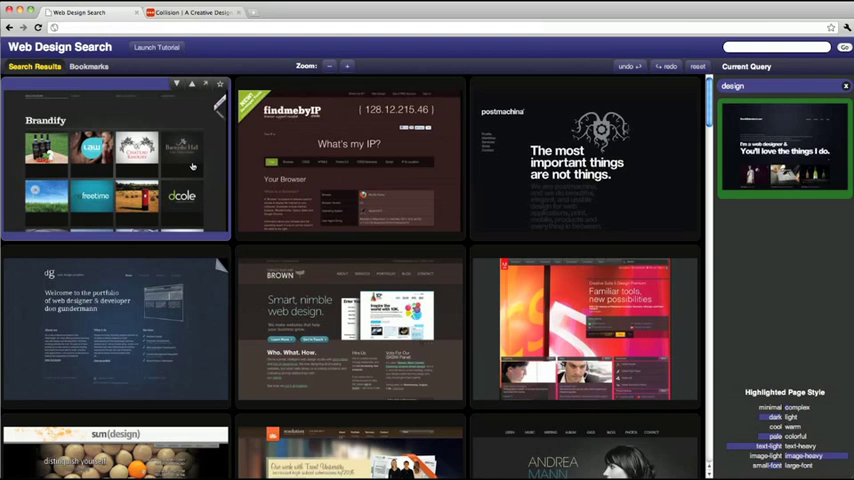
Add the Brandify page as a query example and scroll through the updated results.
{"action": "left_click", "coordinate": [115, 160]}
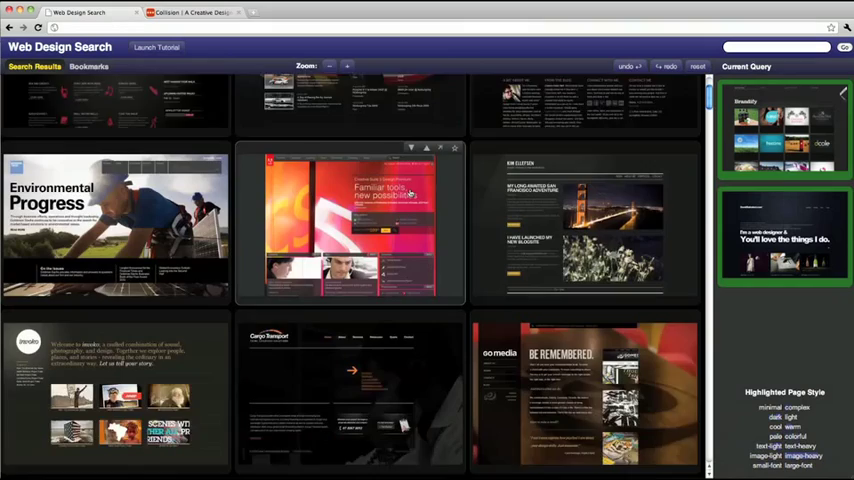
{"action": "scroll", "scroll_direction": "down", "scroll_amount": 3}
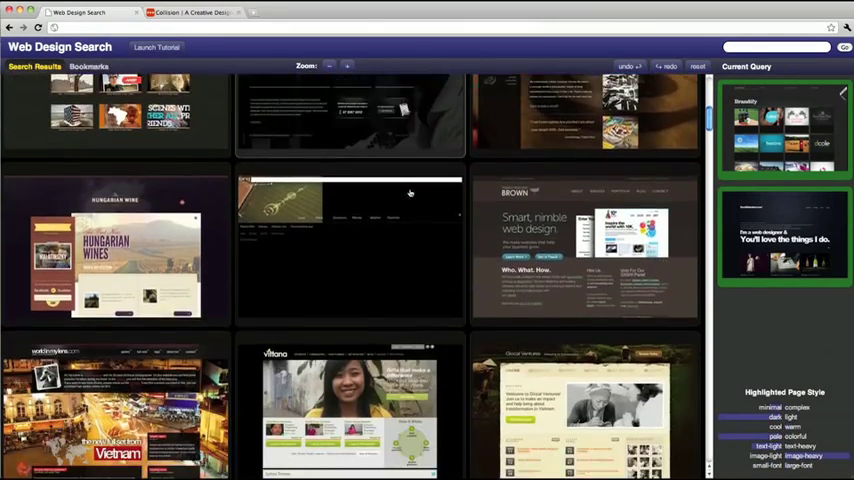
{"action": "scroll", "scroll_direction": "down", "scroll_amount": 3}
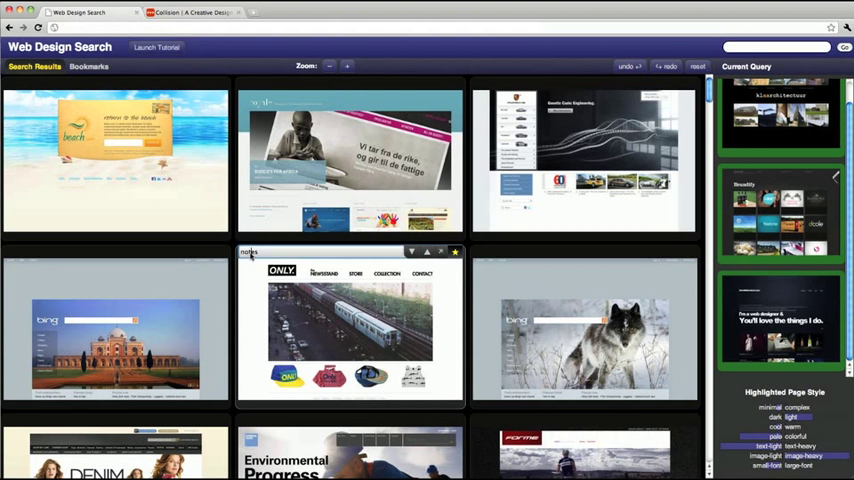
Note the ONLY. bookmark as 'clean, simple layout; light color'.
{"action": "type", "text": "clean, simple layout; light color"}
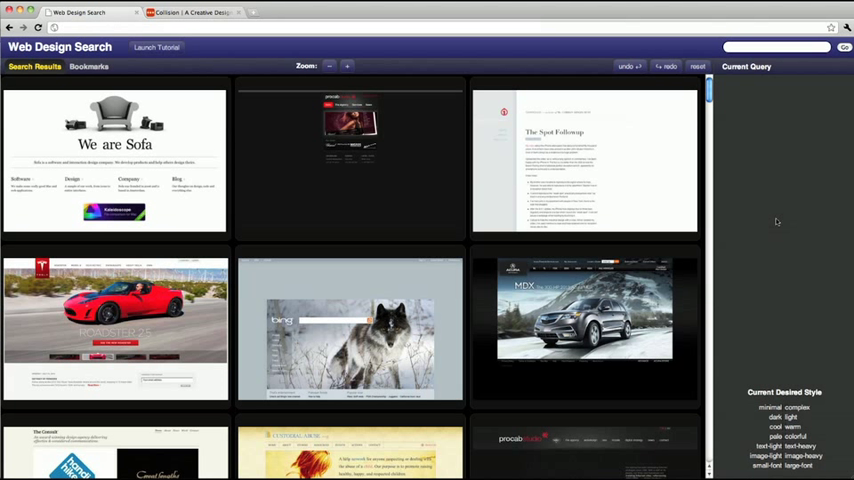
{"action": "mouse_move", "coordinate": [817, 287]}
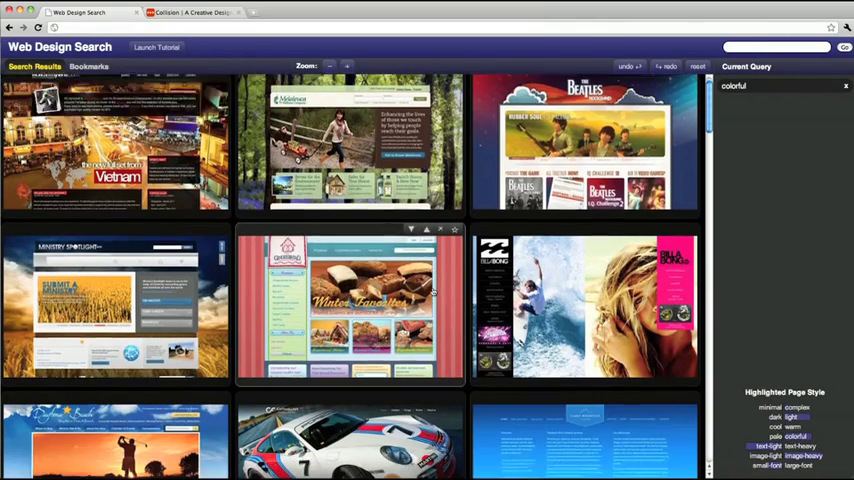
Scroll the colorful results, then reset the query.
{"action": "scroll", "scroll_direction": "down", "scroll_amount": 3}
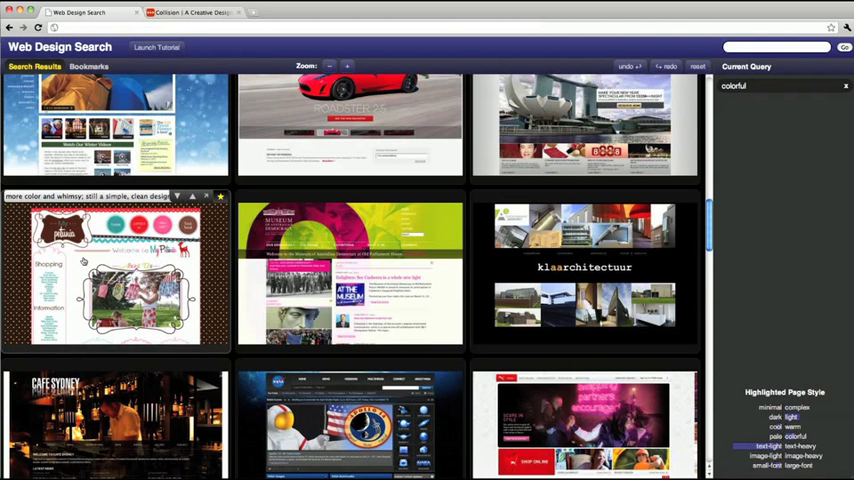
{"action": "left_click", "coordinate": [697, 66]}
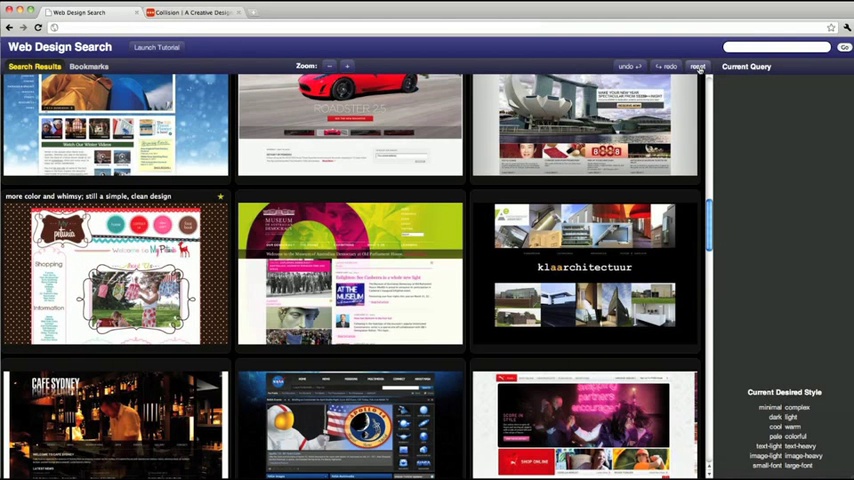
Search 'white' and 'blue', scroll to the Sencha page, then reset the query.
{"action": "left_click", "coordinate": [697, 66]}
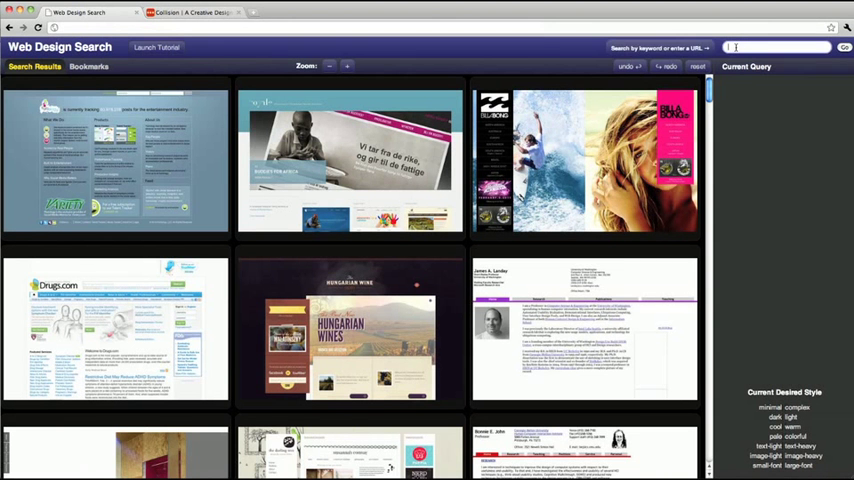
{"action": "type", "text": "blu"}
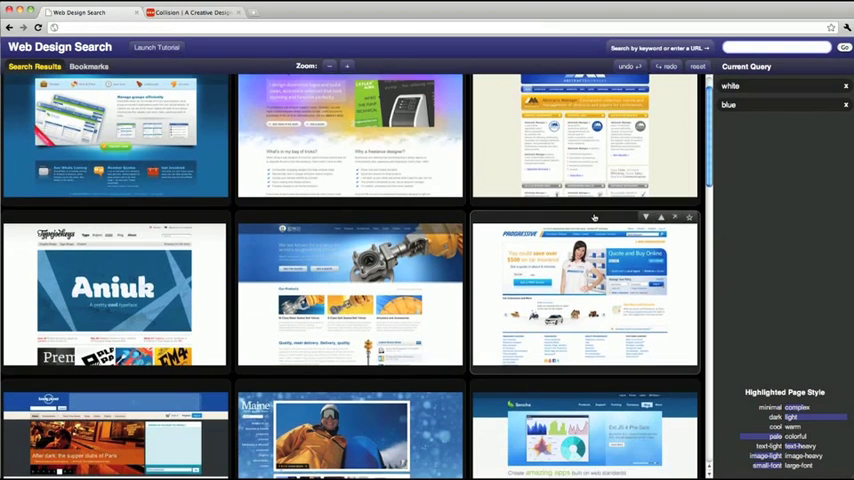
{"action": "scroll", "scroll_direction": "down", "scroll_amount": 3}
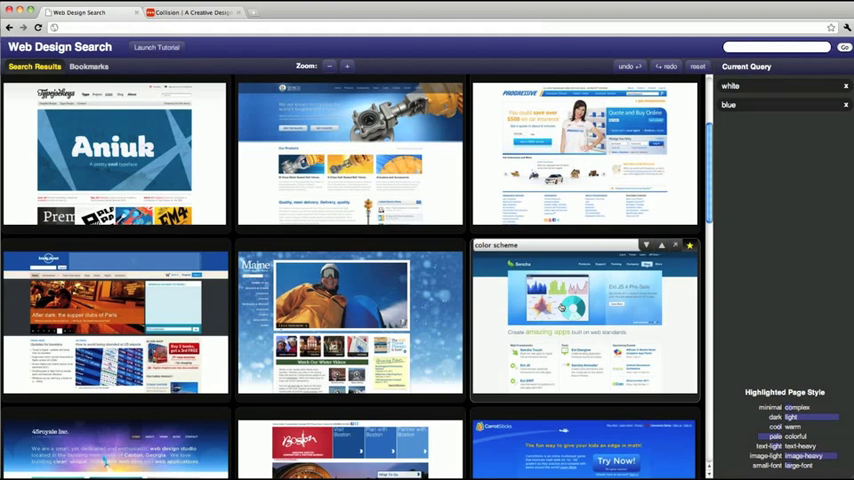
{"action": "left_click", "coordinate": [698, 66]}
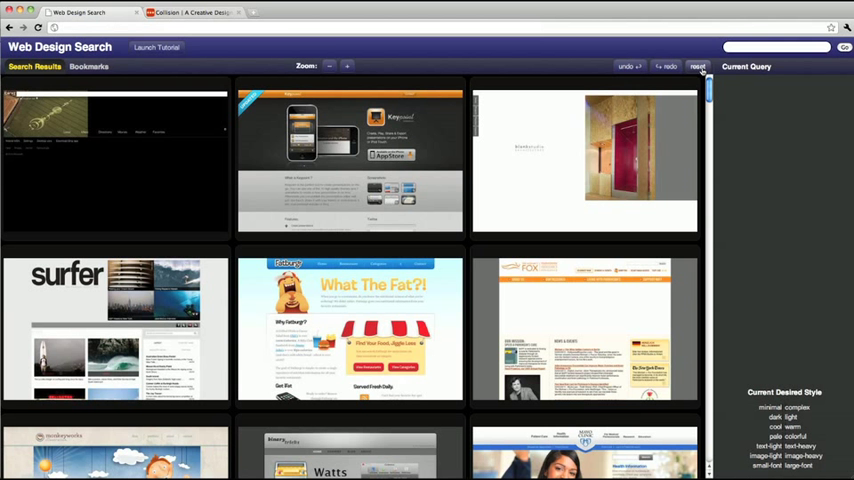
Check the Collision Labs tab, then note a result 'like collisionlabs, but better color'.
{"action": "left_click", "coordinate": [190, 12]}
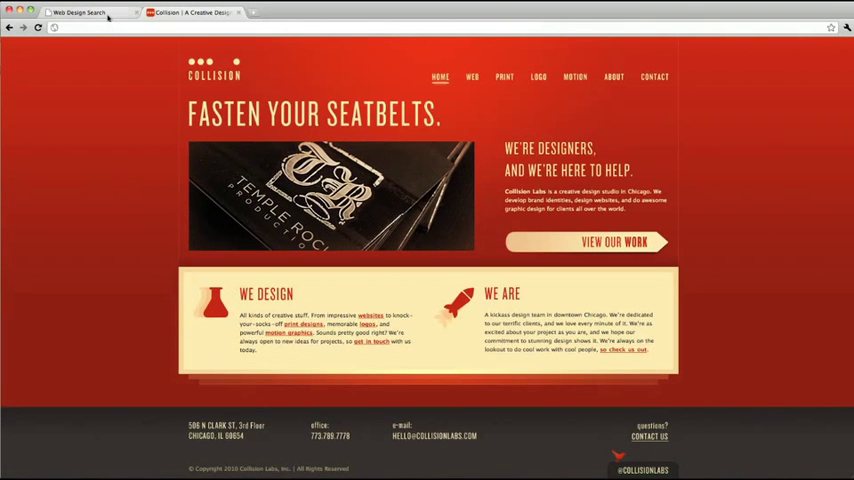
{"action": "left_click", "coordinate": [85, 12]}
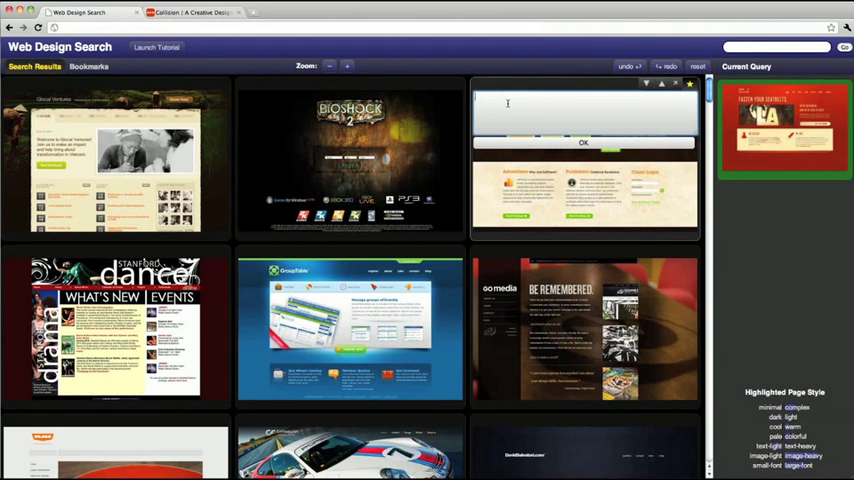
{"action": "type", "text": "like collisionlabs, but better color"}
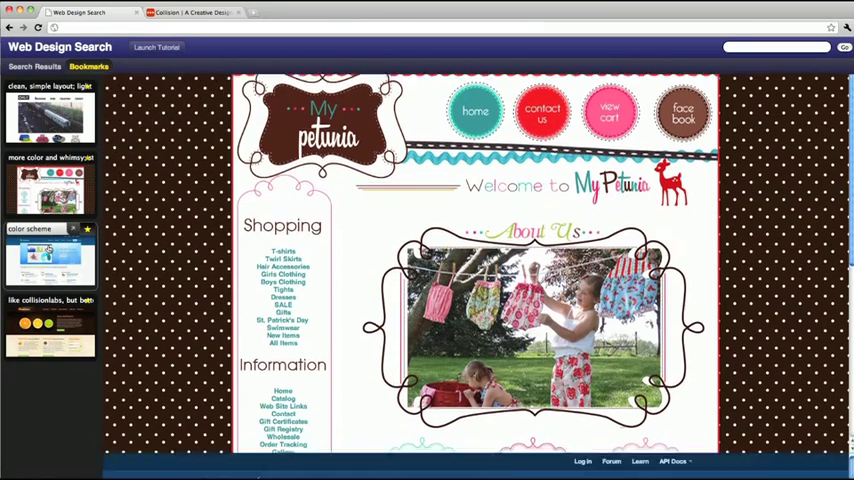
Preview the AdFlavor page from the bookmark list.
{"action": "left_click", "coordinate": [50, 320]}
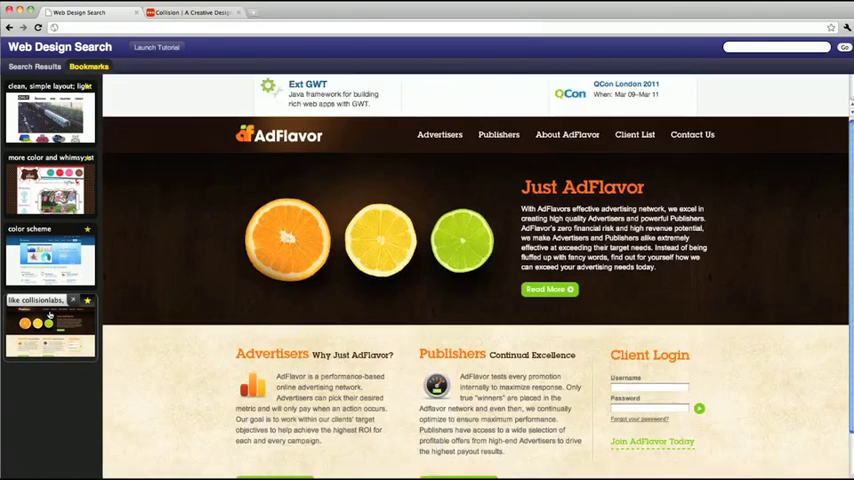